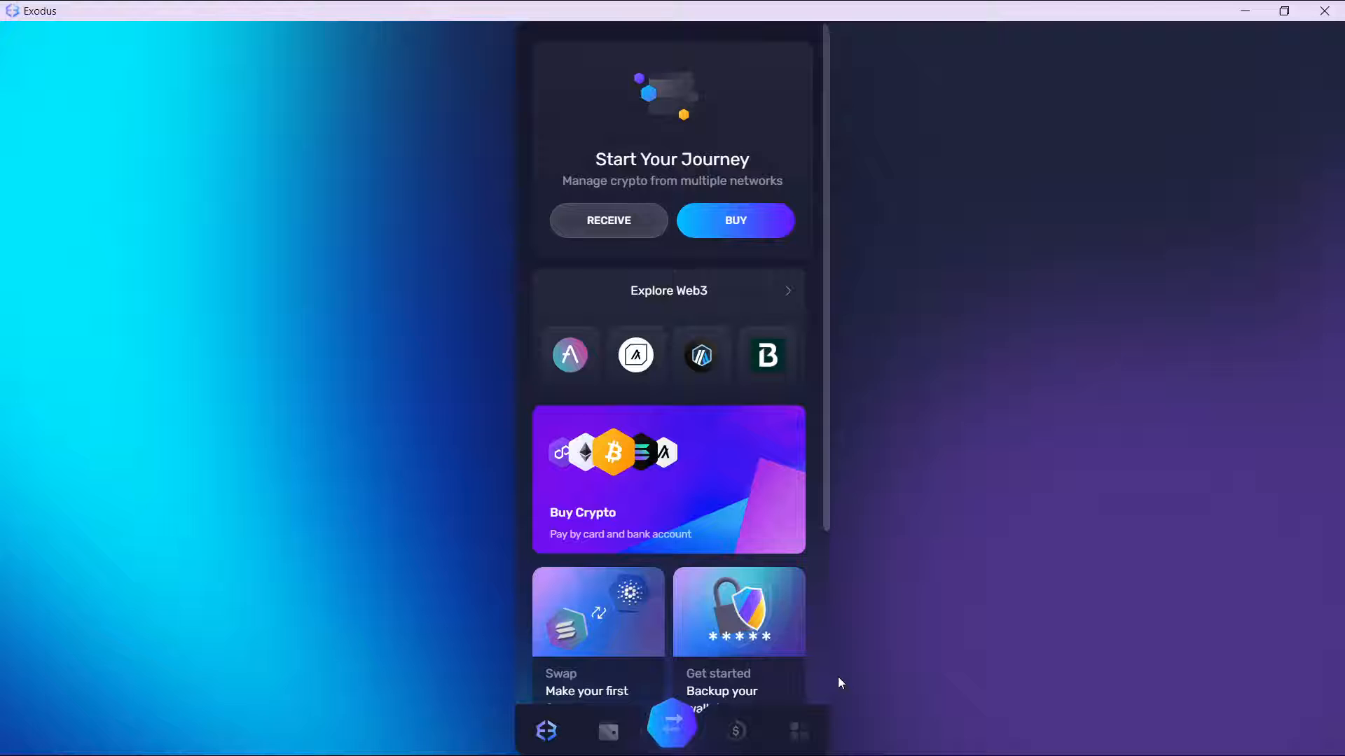
mouse_move(987, 541)
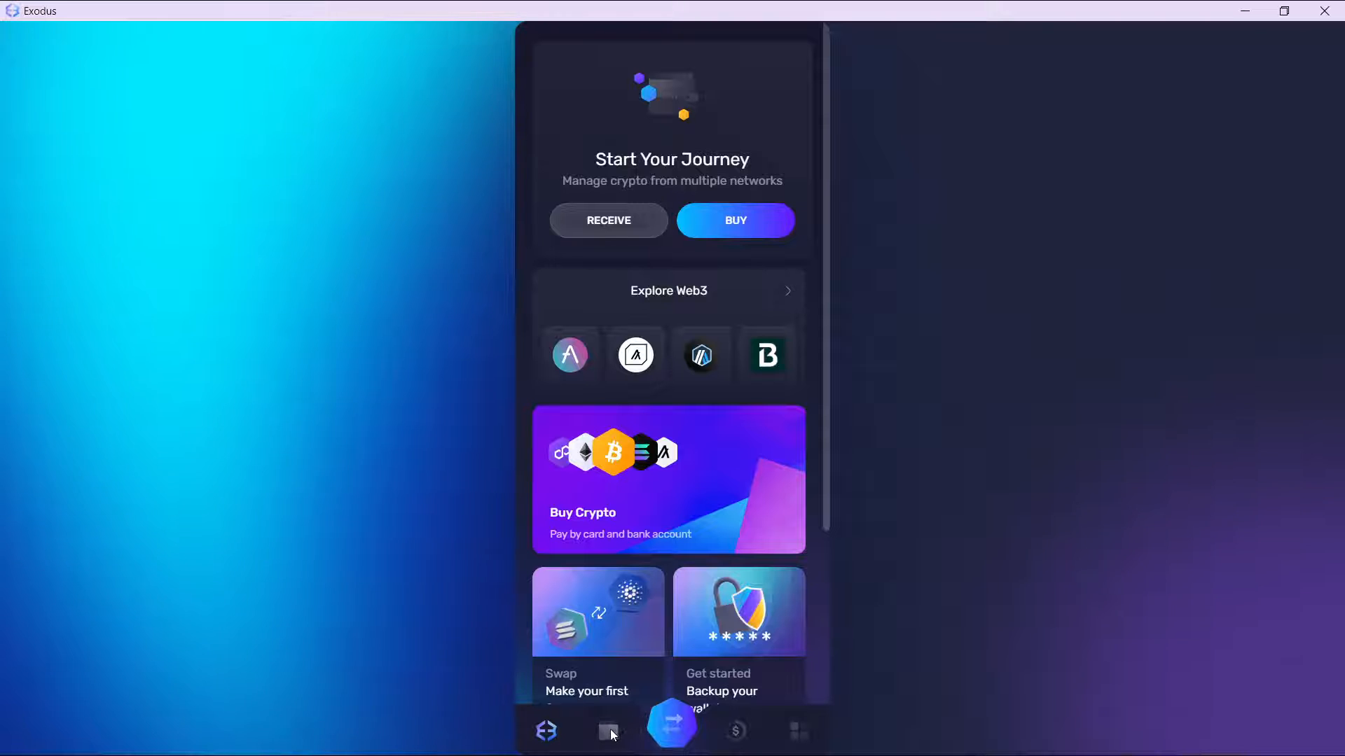
Go to the Wallet tab and start a Bitcoin send, showing empty address and amount fields.
click(609, 730)
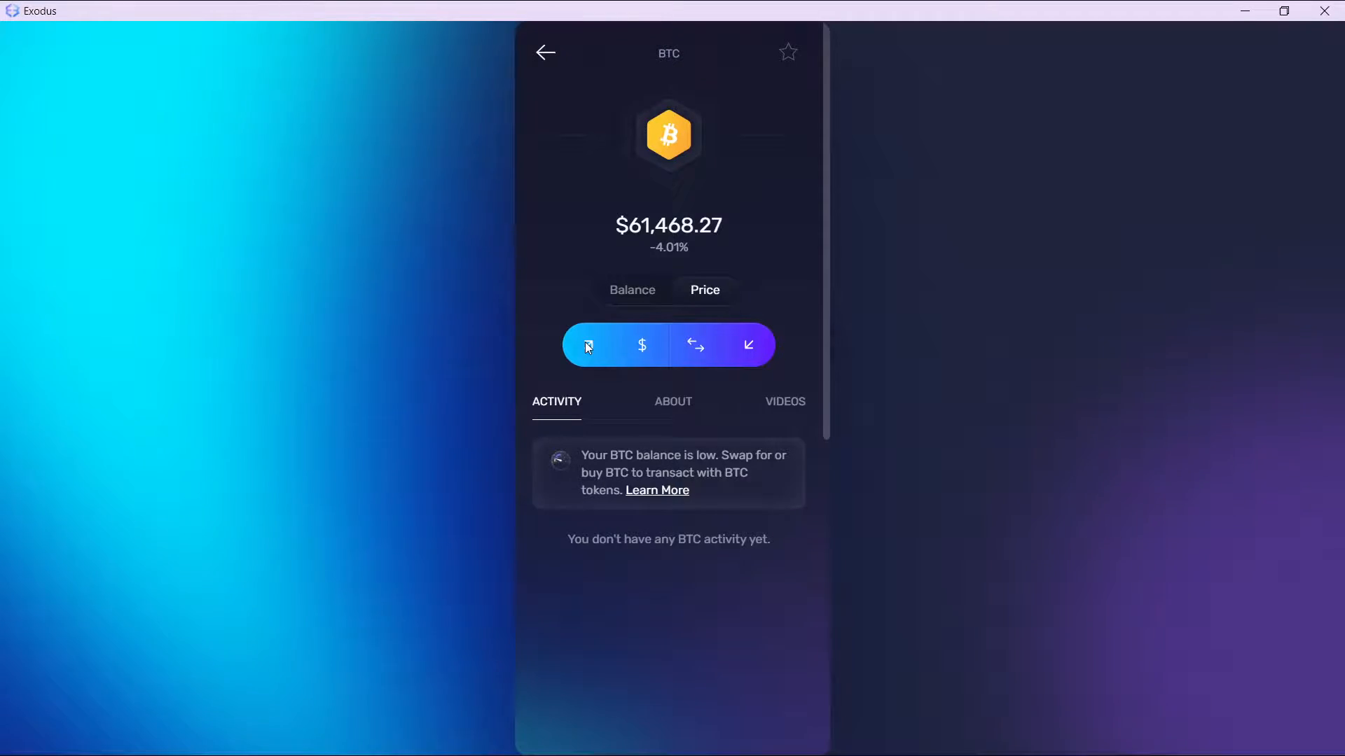
click(588, 344)
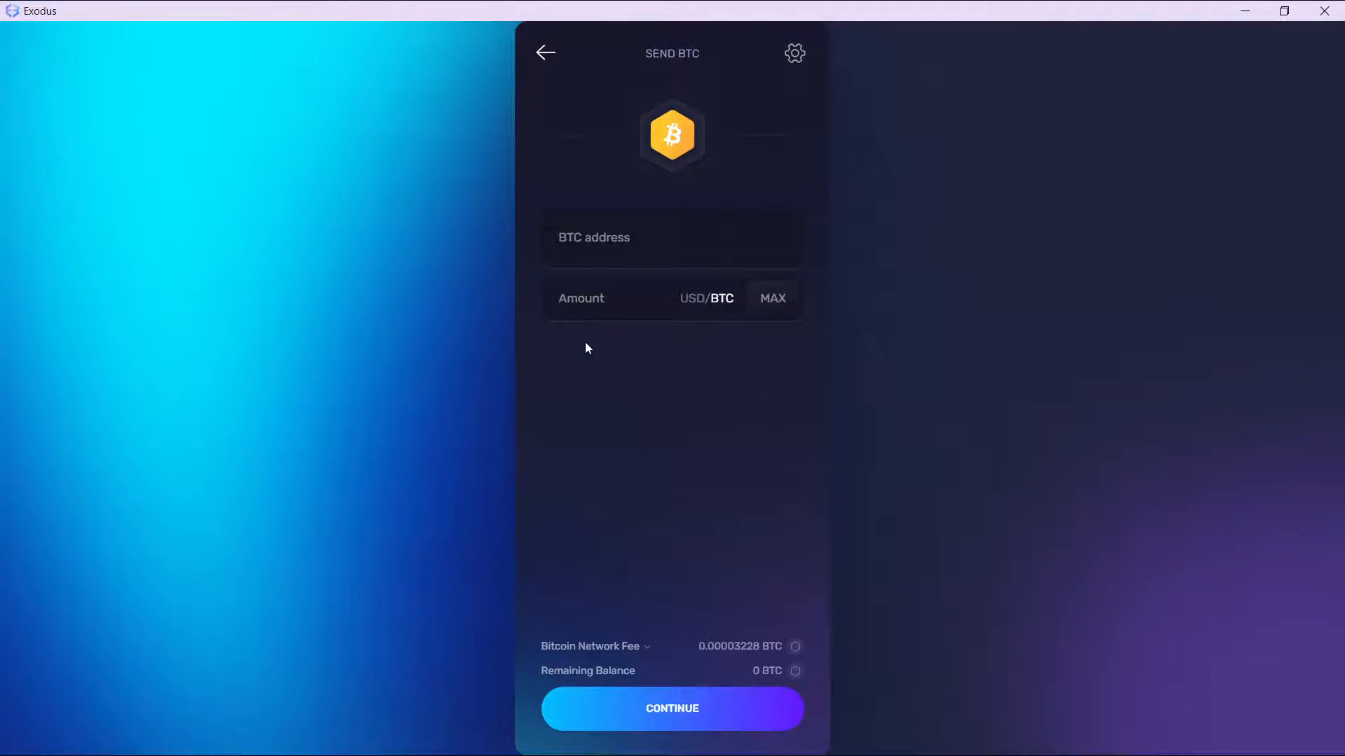
click(671, 238)
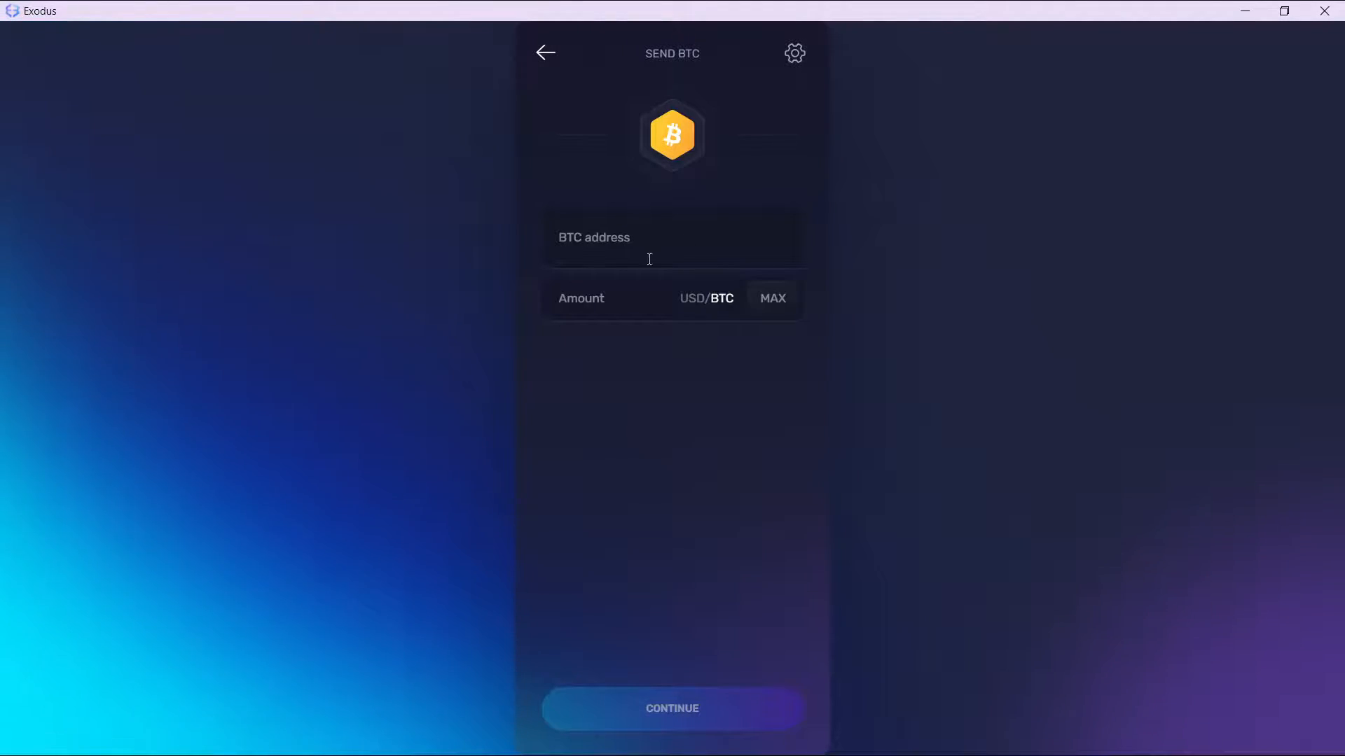
mouse_move(633, 299)
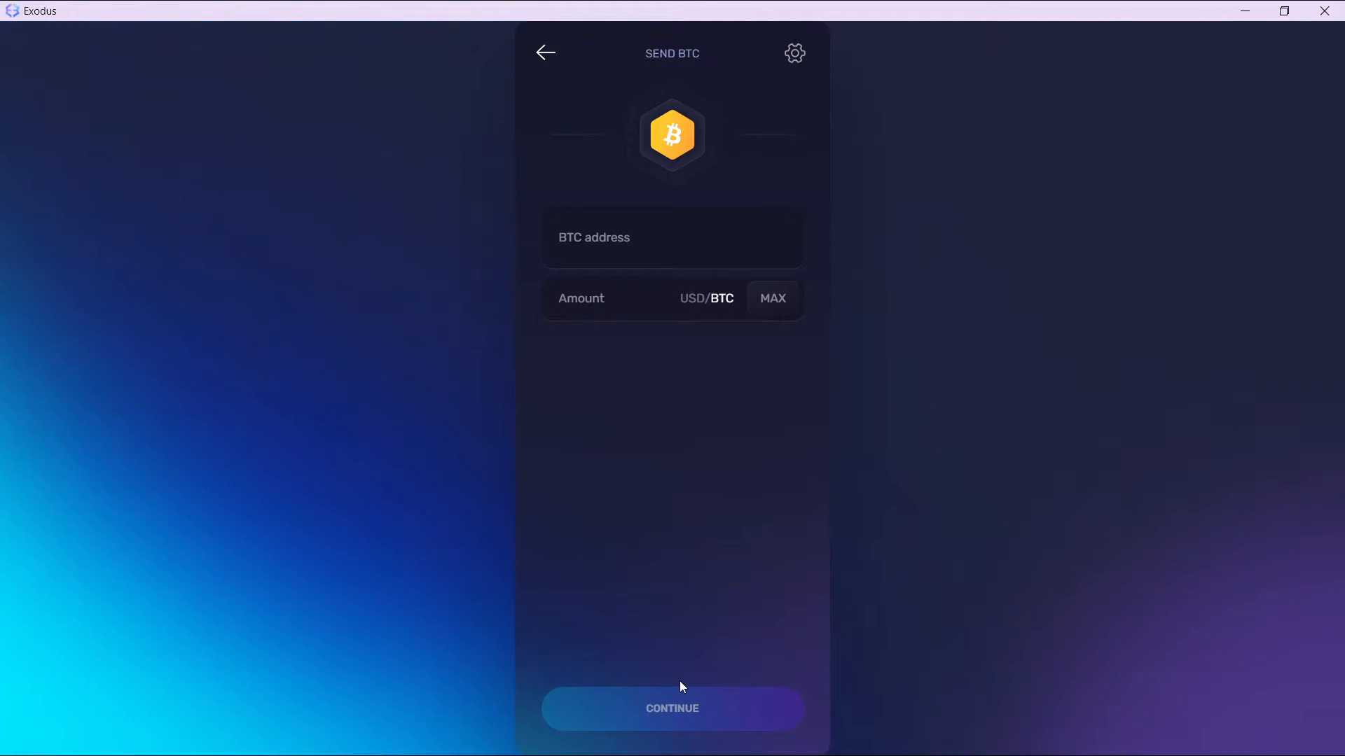
mouse_move(801, 653)
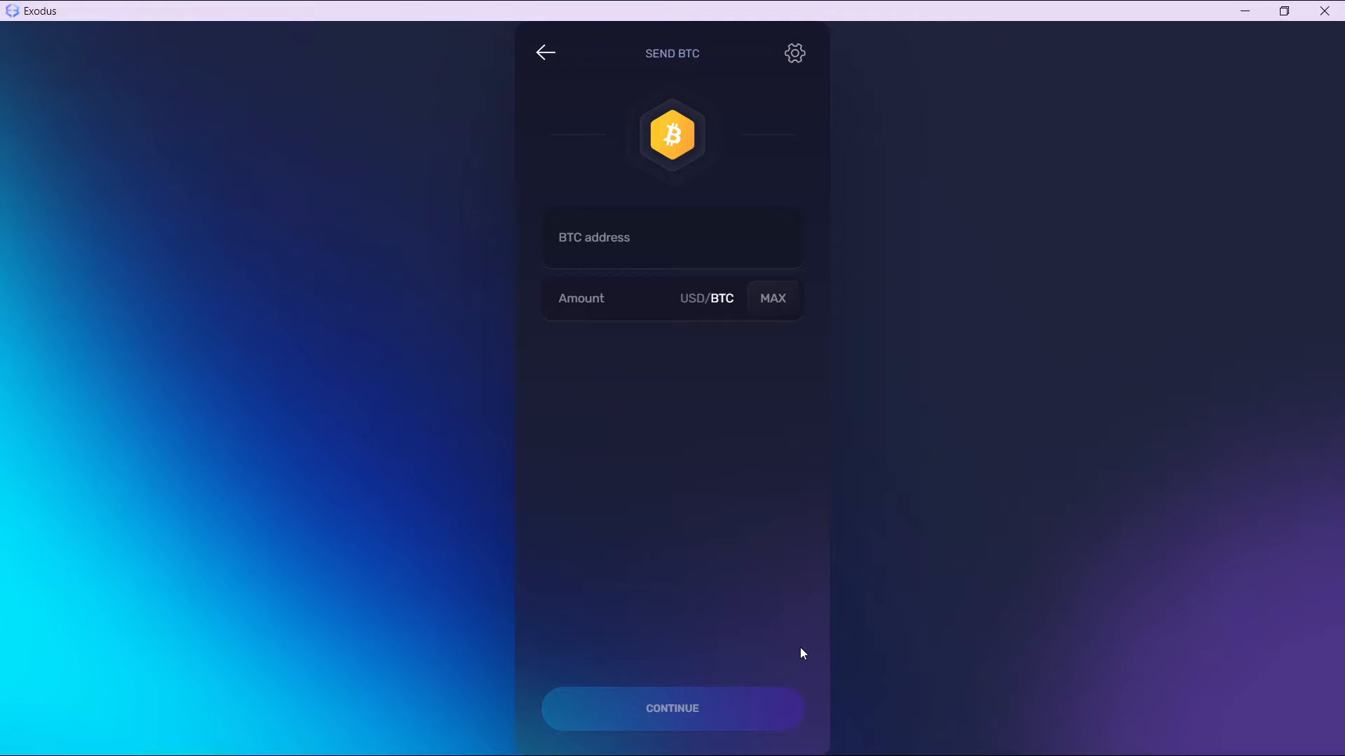